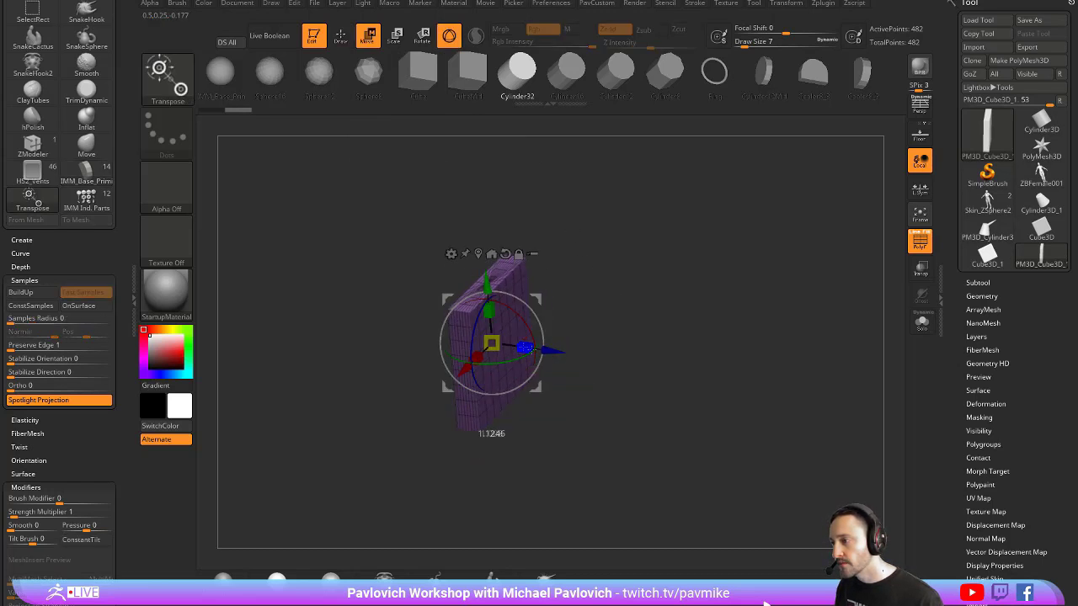
Switch the Transpose gizmo from Move to Scale to adjust the purple slab
left_click(394, 36)
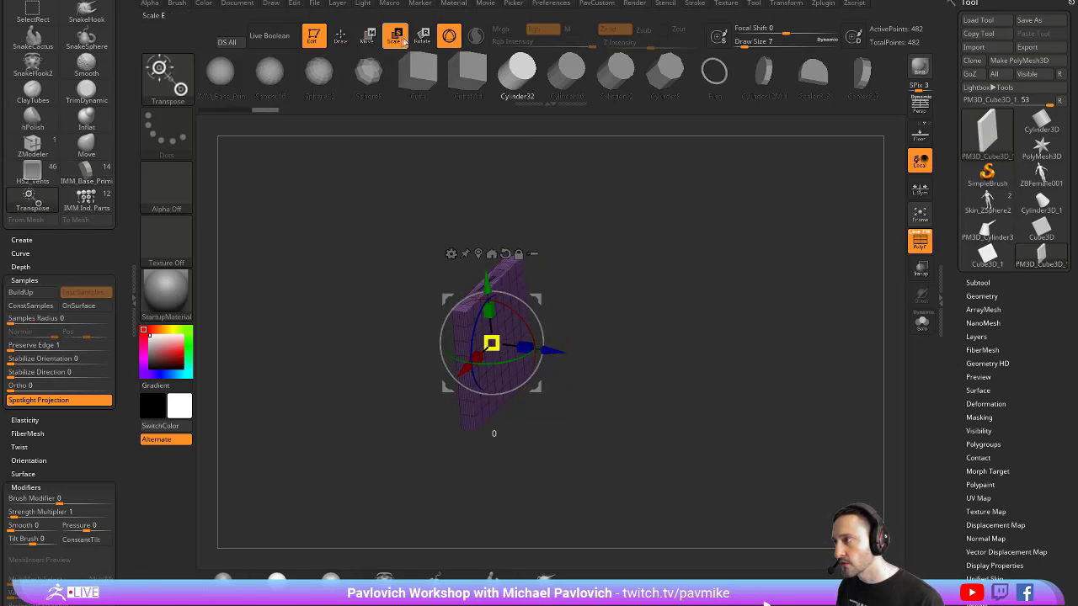
left_click(367, 40)
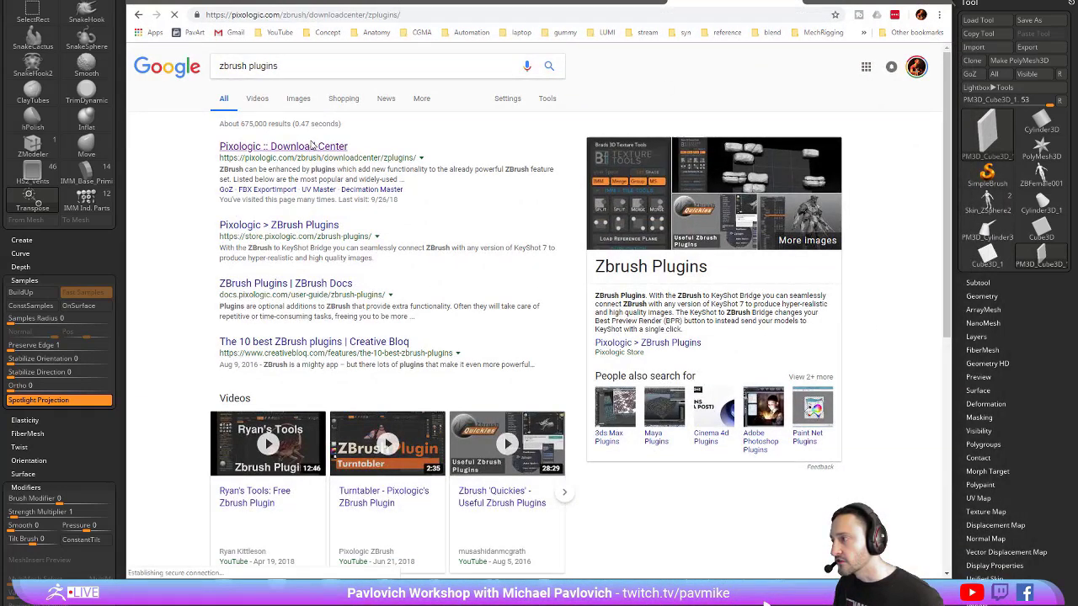
Open the Pixologic Download Center result and scroll through the ZBrush plugin listings
left_click(283, 145)
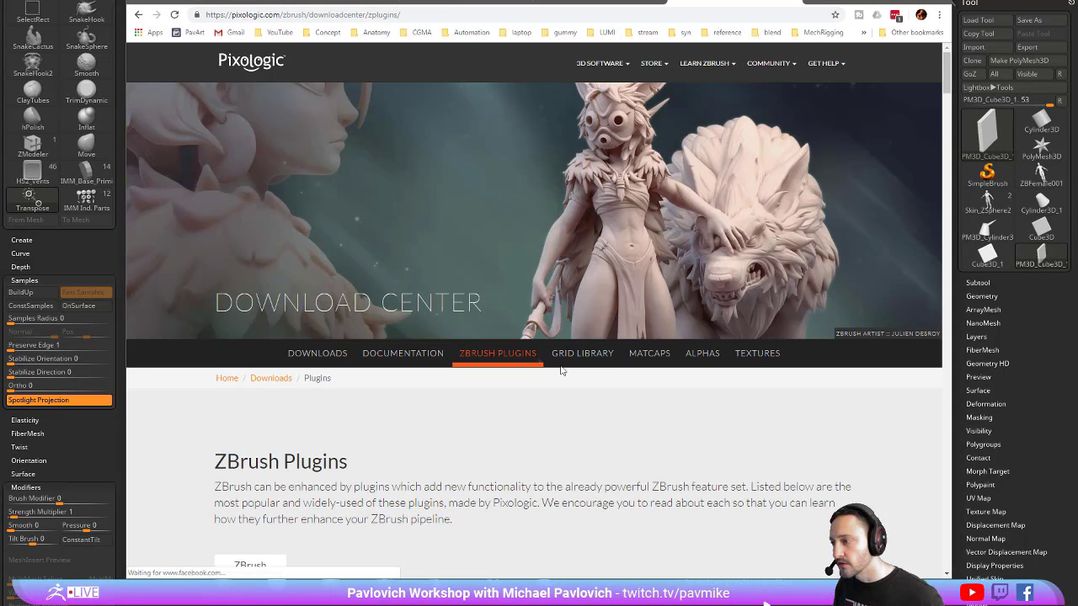
scroll("down", 3)
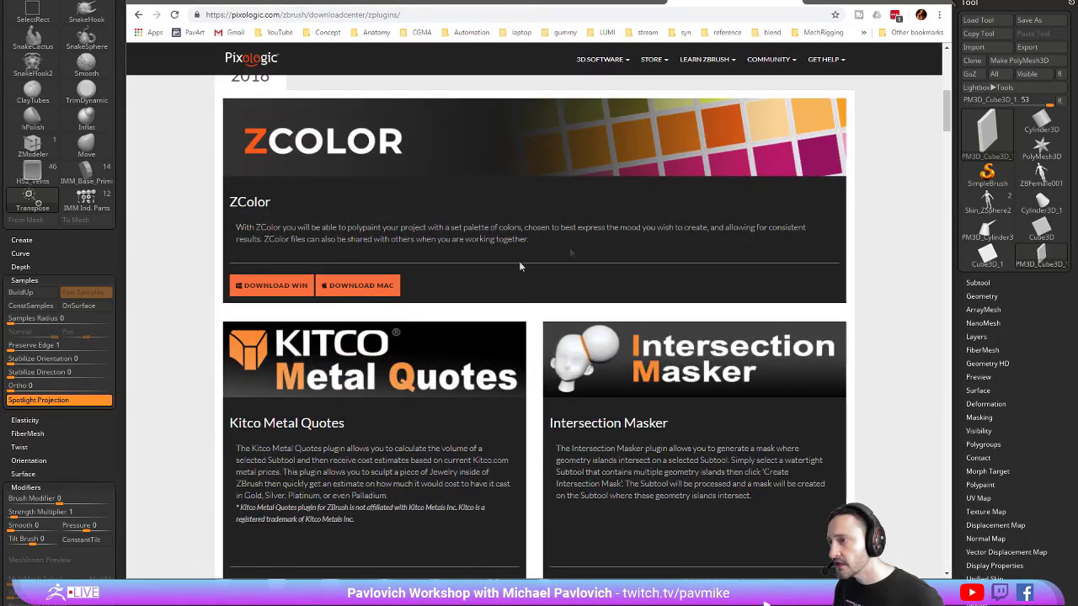
mouse_move(492, 266)
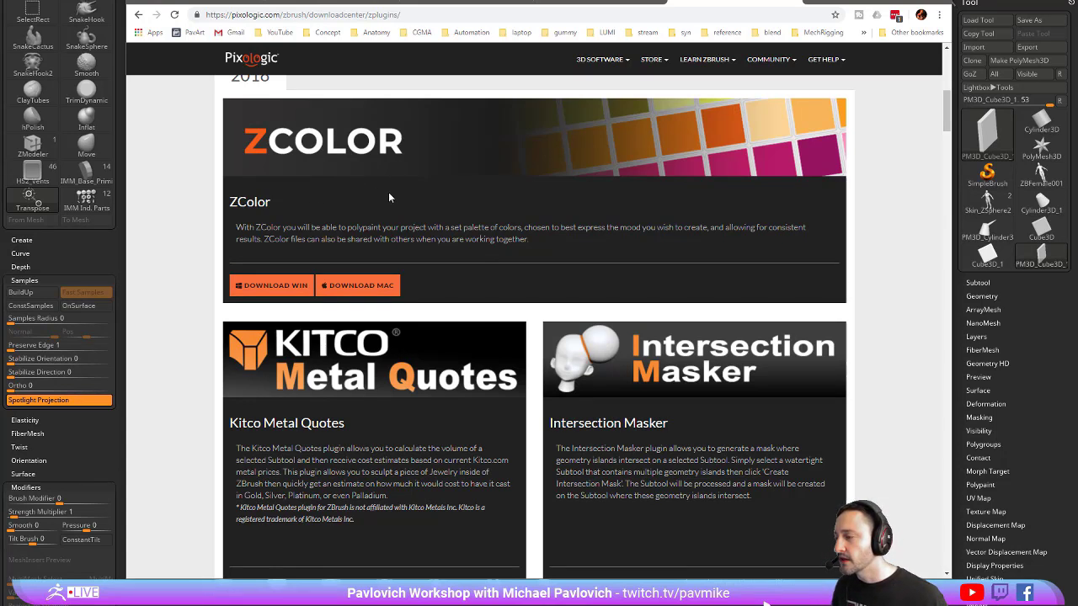
scroll("down", 3)
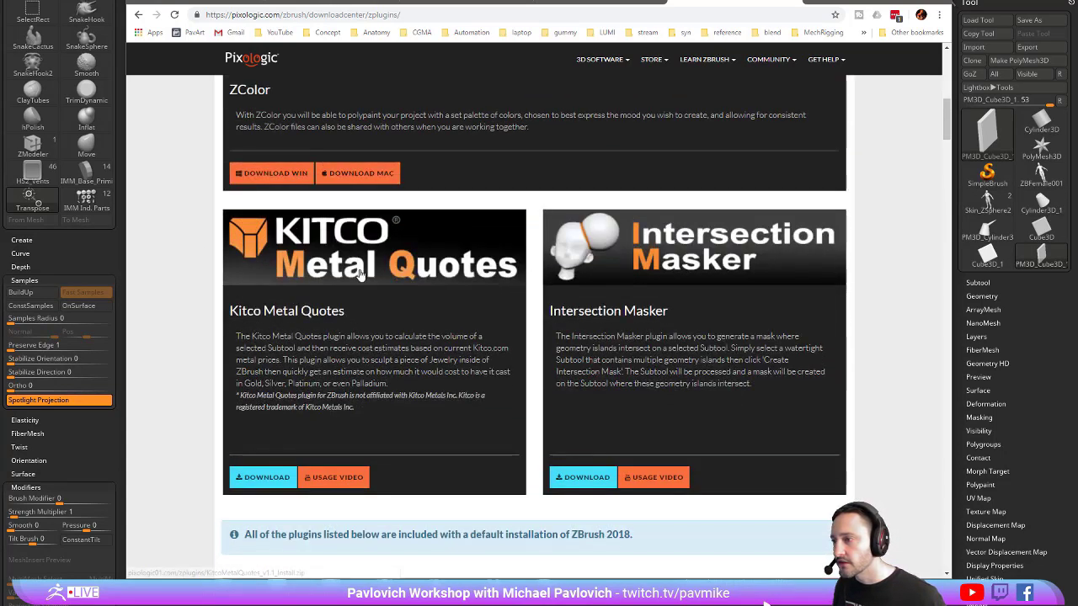
scroll("down", 3)
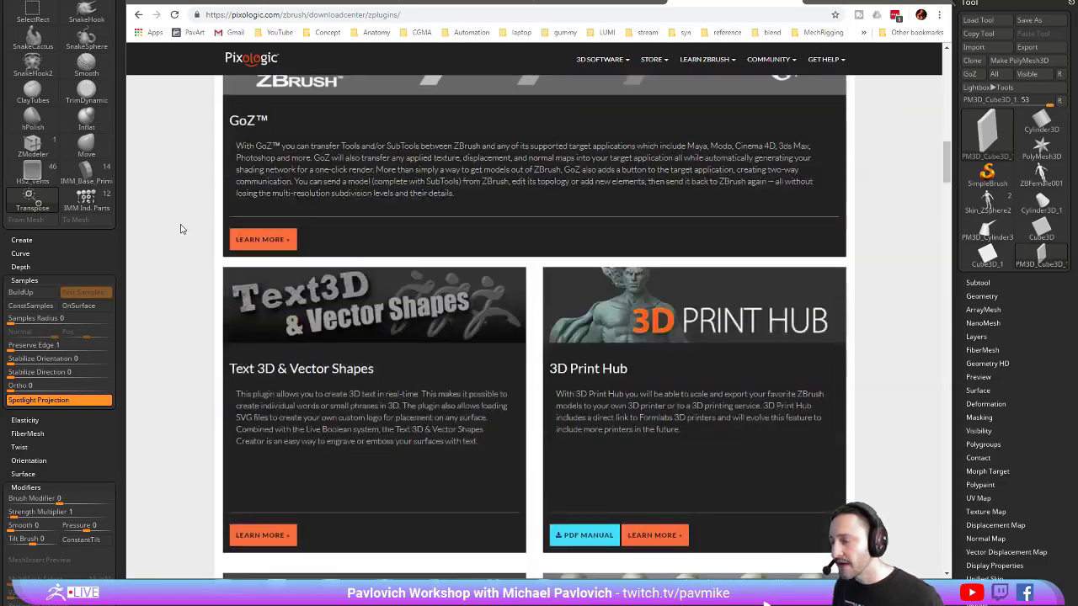
scroll("down", 3)
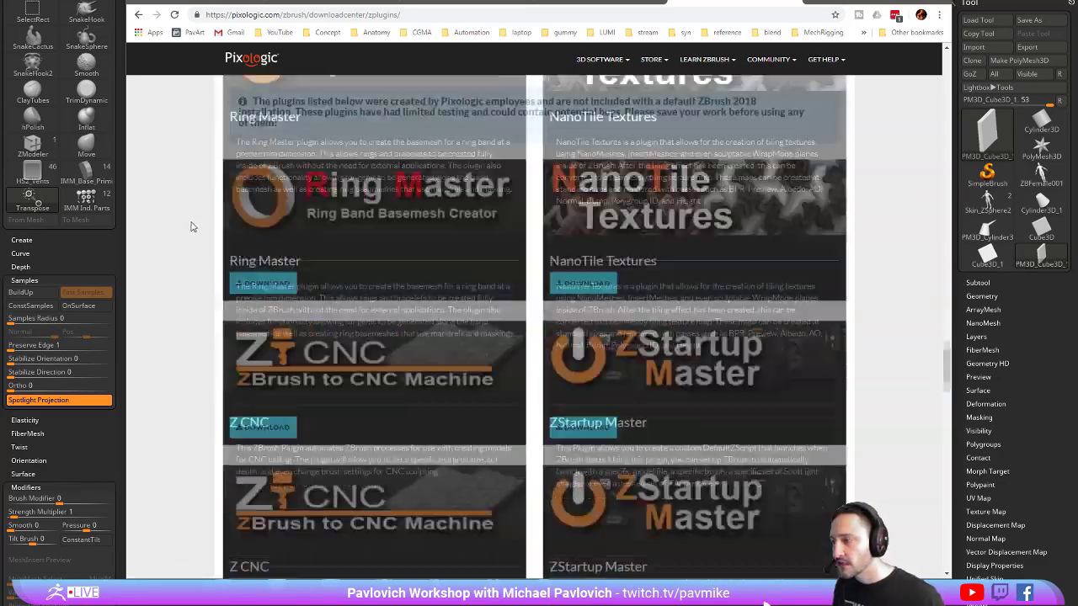
scroll("down", 3)
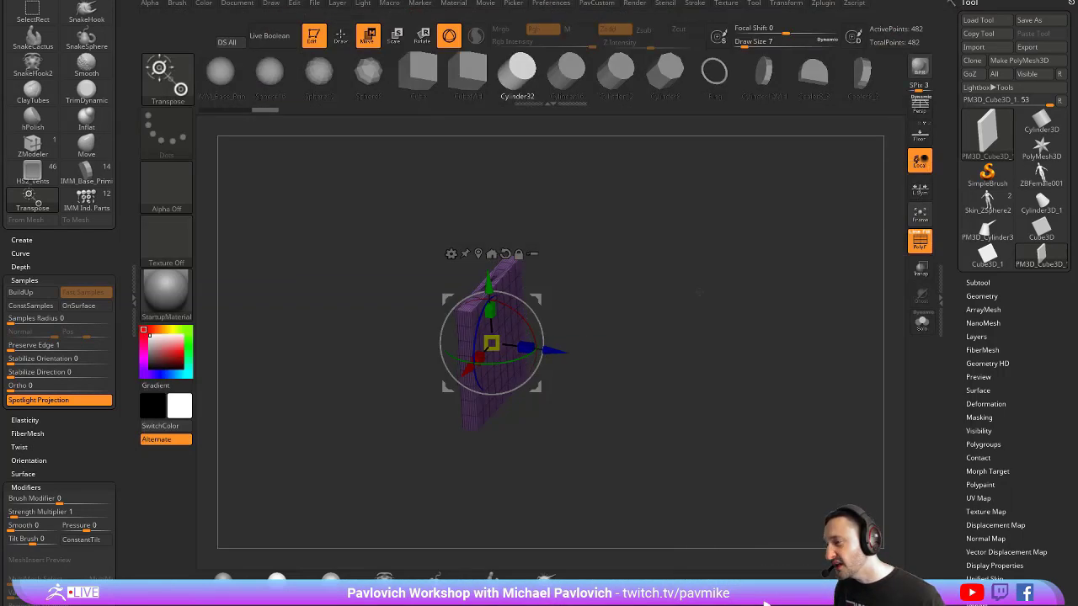
mouse_move(578, 248)
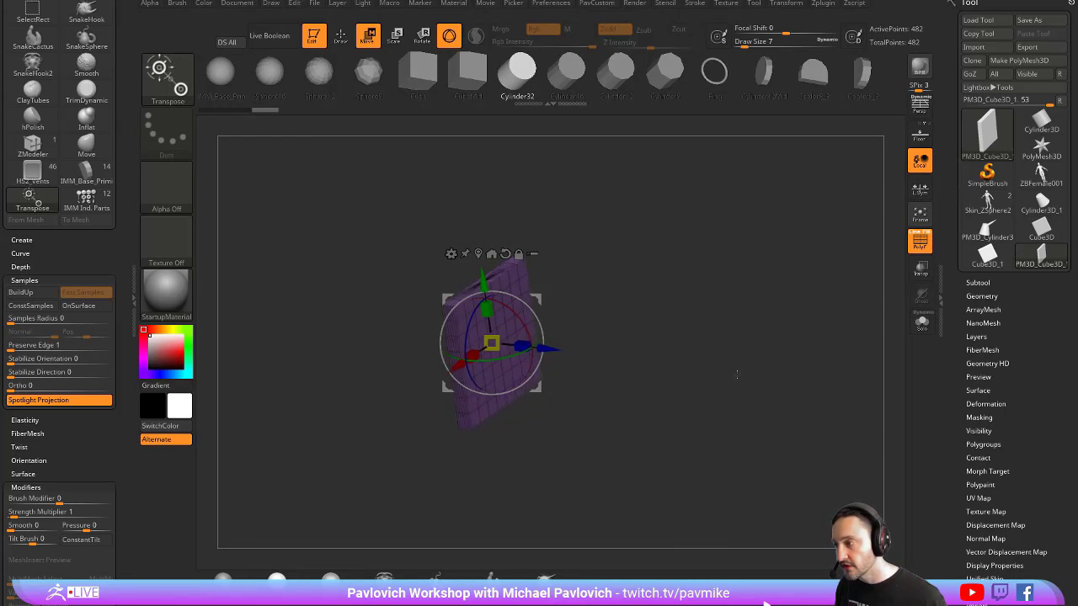
Return to the browser tab with the Pixologic plugins page
left_click(830, 7)
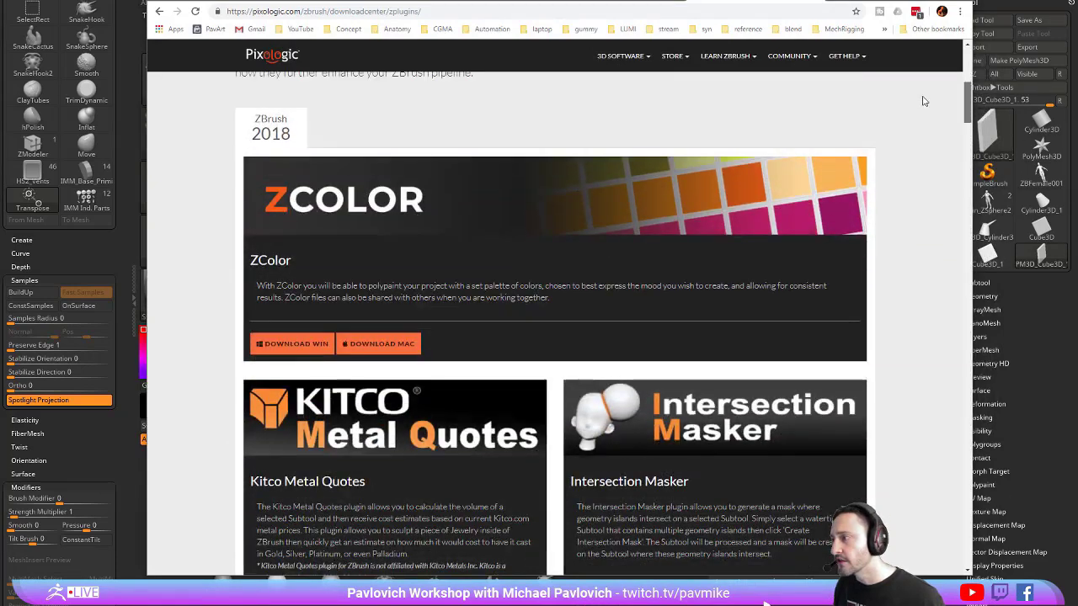
Scroll the plugins page past Ring Master and ZStartup Master listings
scroll("down", 3)
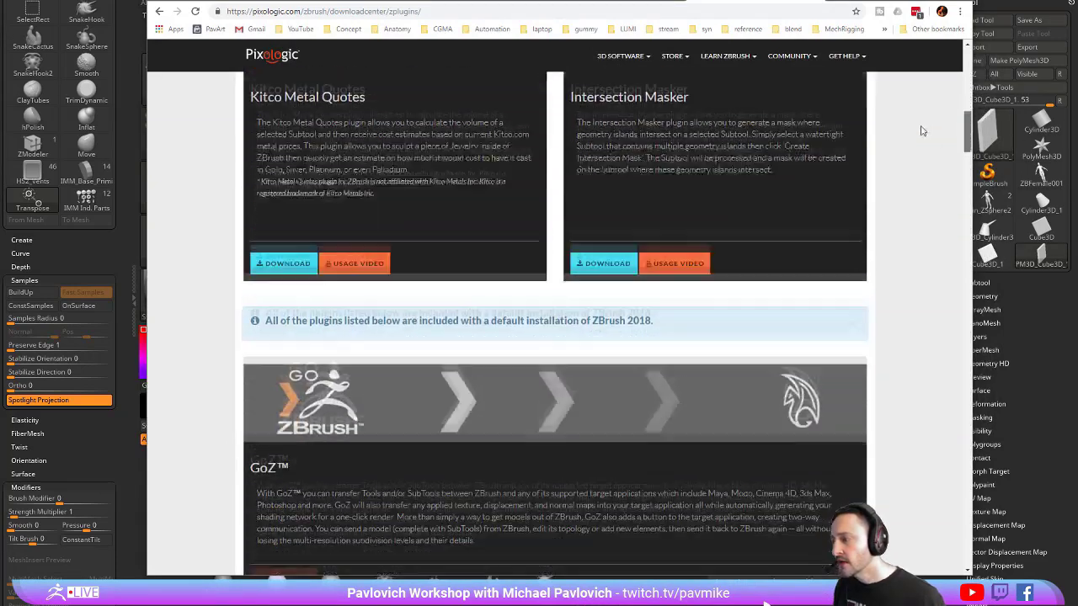
scroll("down", 3)
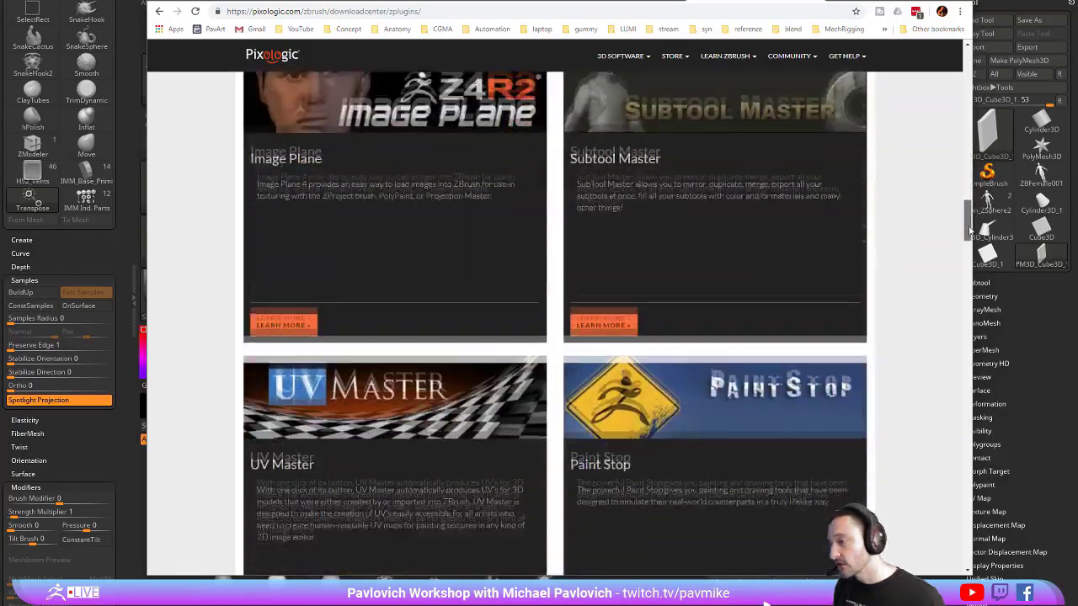
scroll("down", 3)
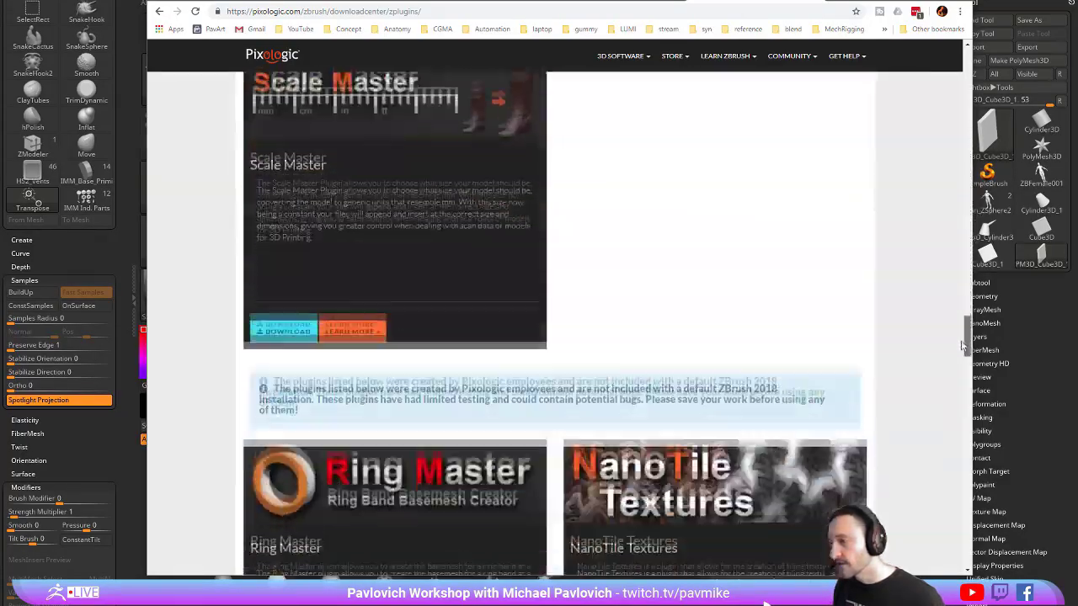
scroll("down", 3)
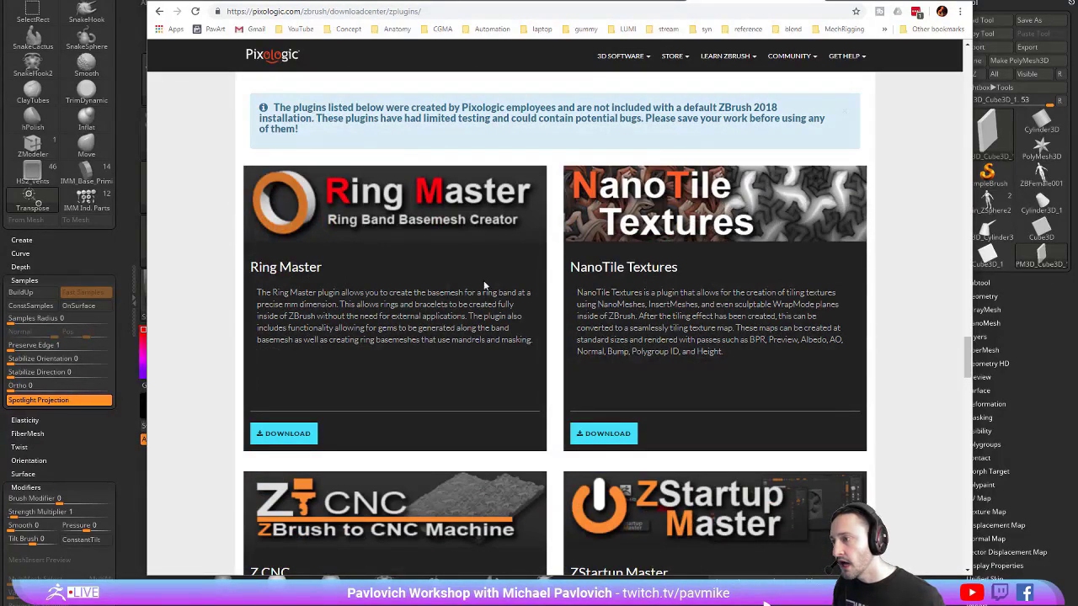
scroll("down", 3)
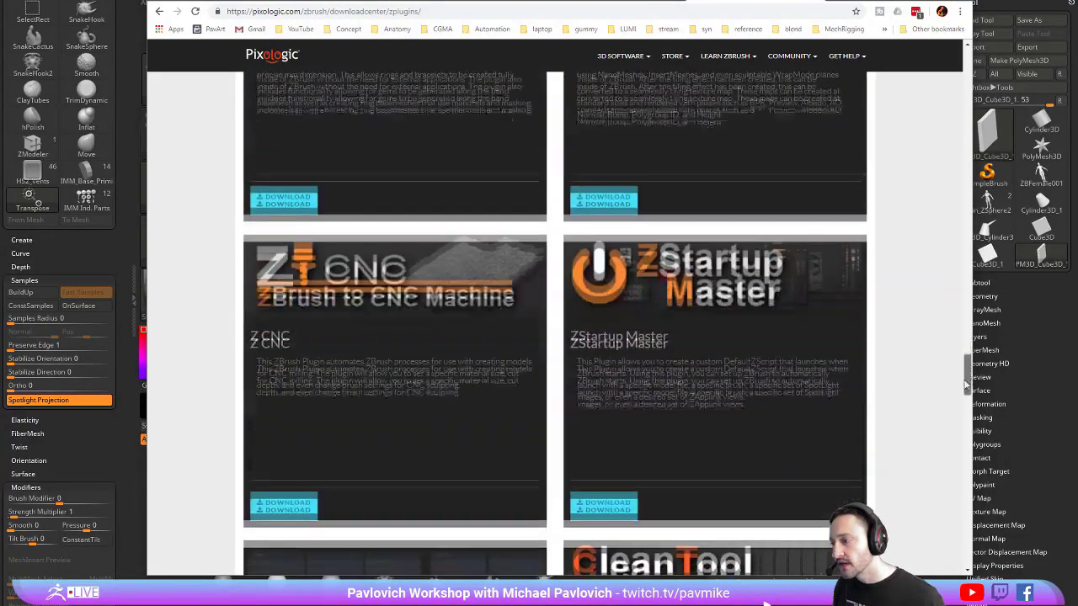
scroll("down", 3)
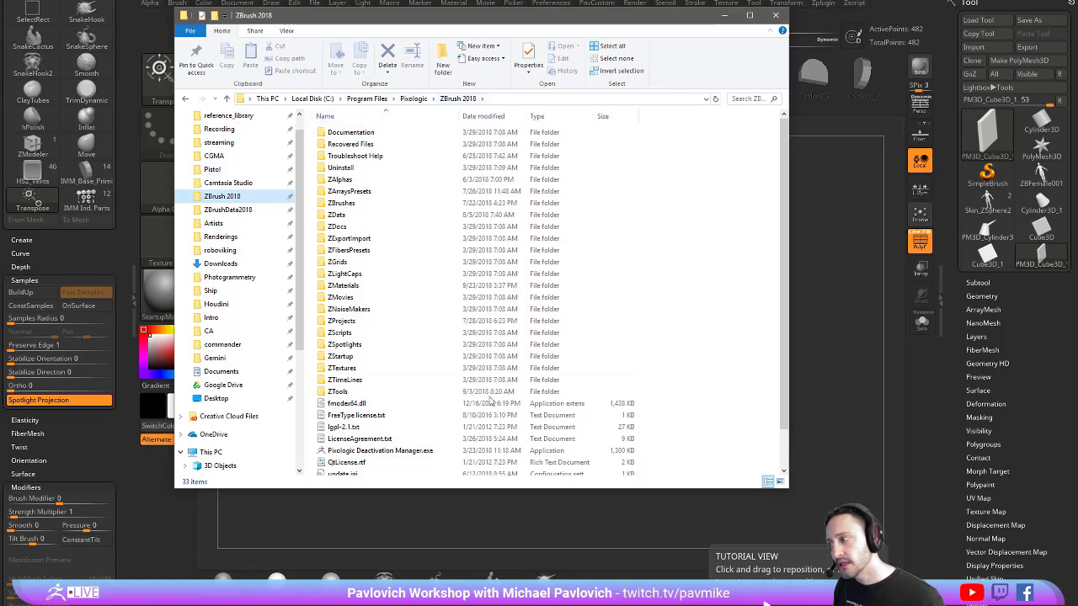
Open the ZStartup folder inside ZBrush 2018 and view its plugin folders
double_click(339, 356)
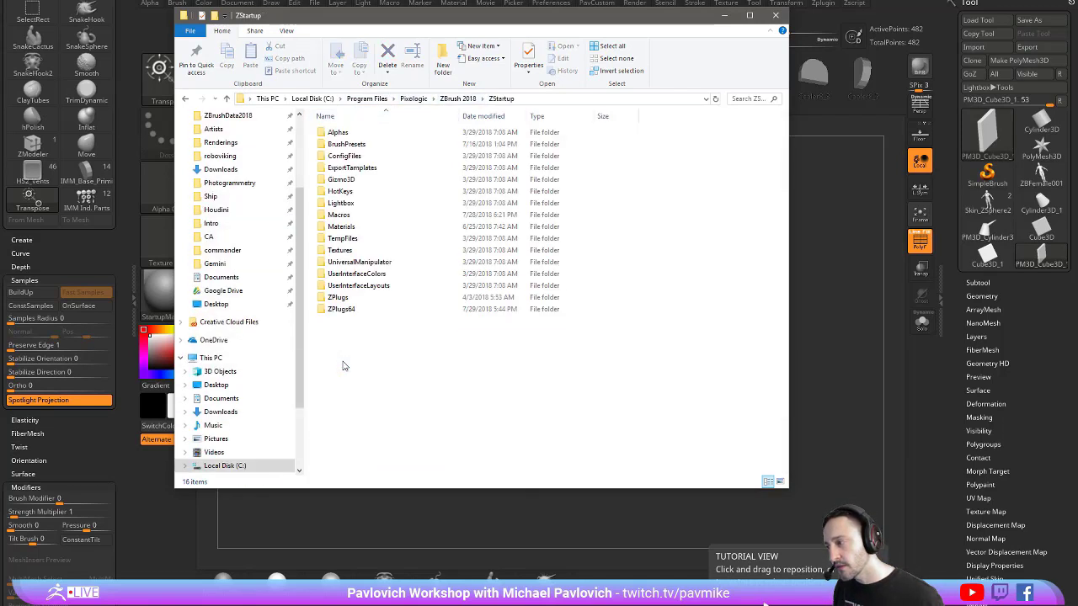
double_click(339, 309)
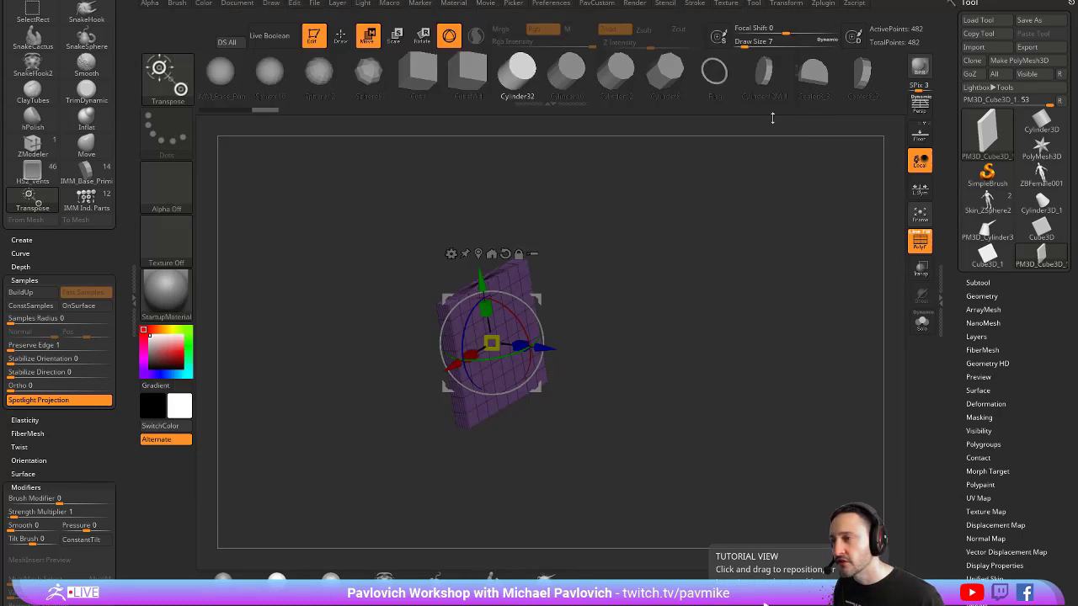
Enter Draw mode and apply DynaMesh at resolution 128 from Tool > Geometry
left_click(814, 7)
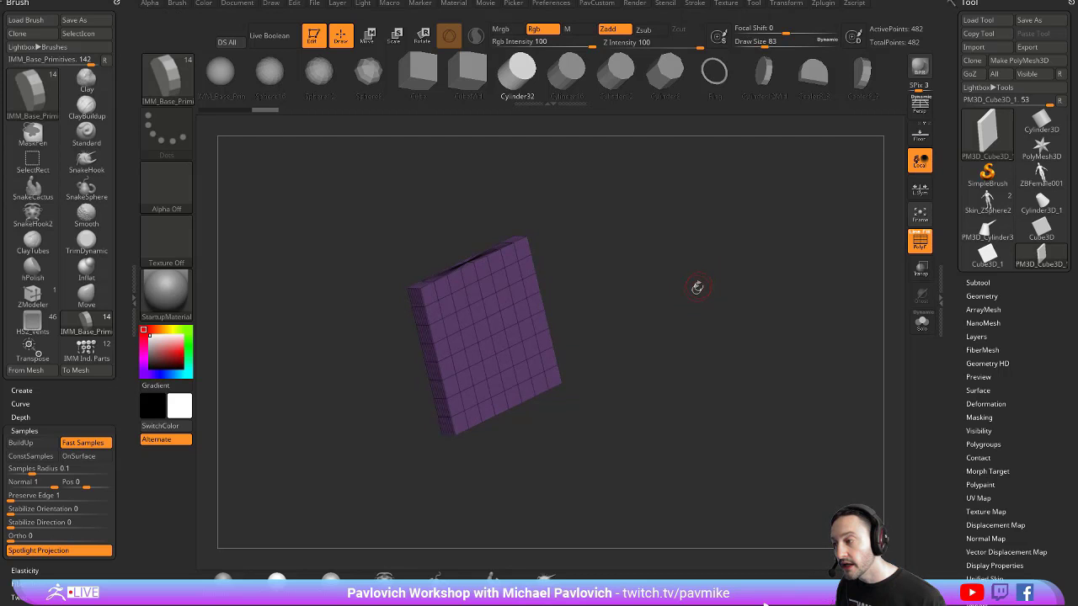
left_click(982, 296)
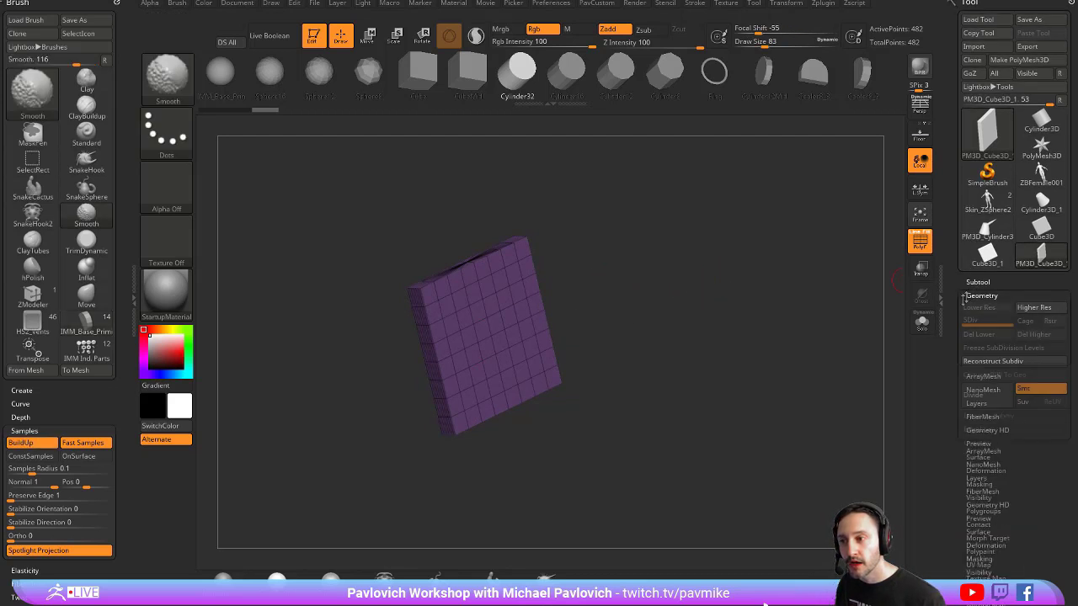
left_click(985, 282)
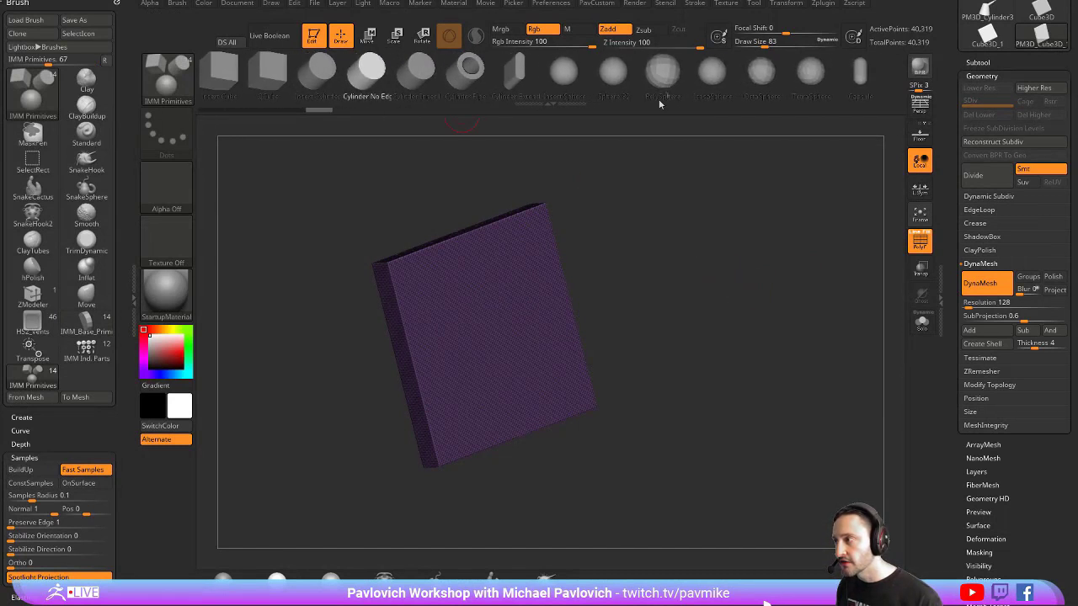
Insert a cylinder onto the middle of the slab and switch to the Move gizmo
left_click(644, 305)
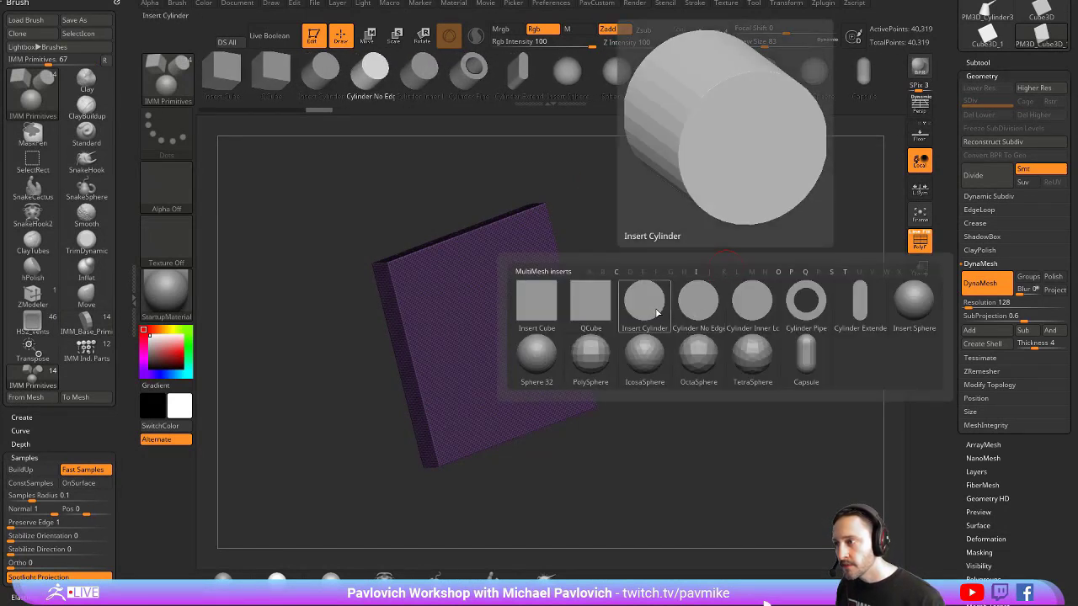
left_click(644, 303)
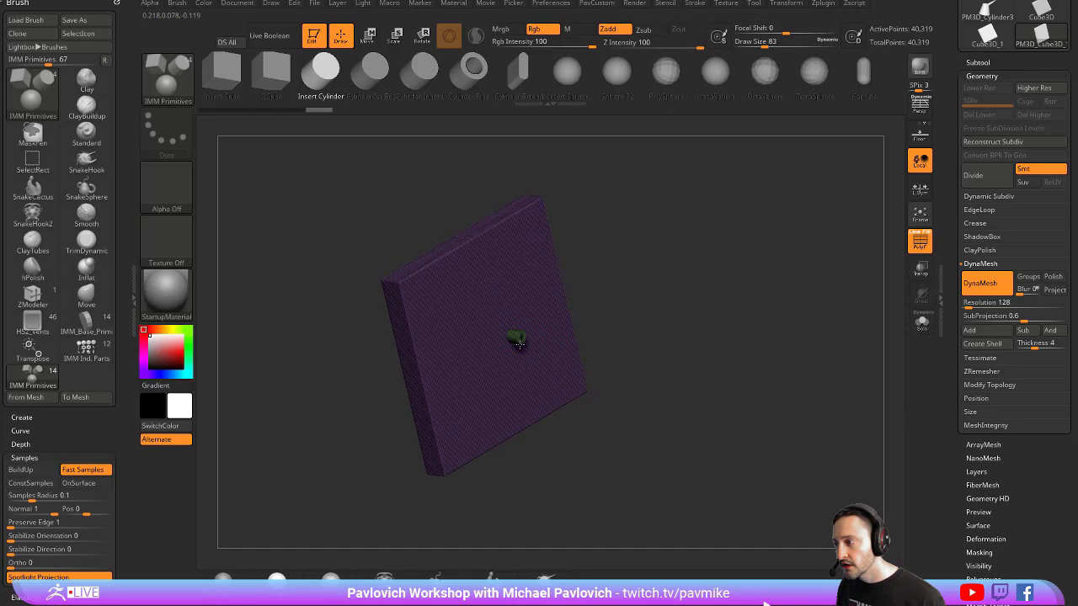
left_click_drag(518, 341, 612, 435)
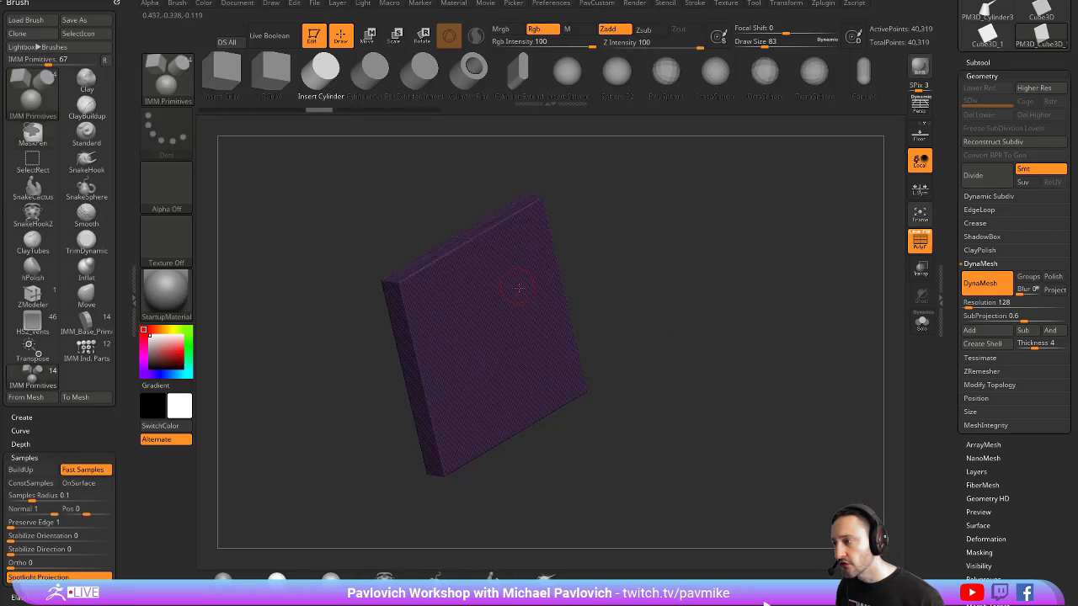
left_click(365, 37)
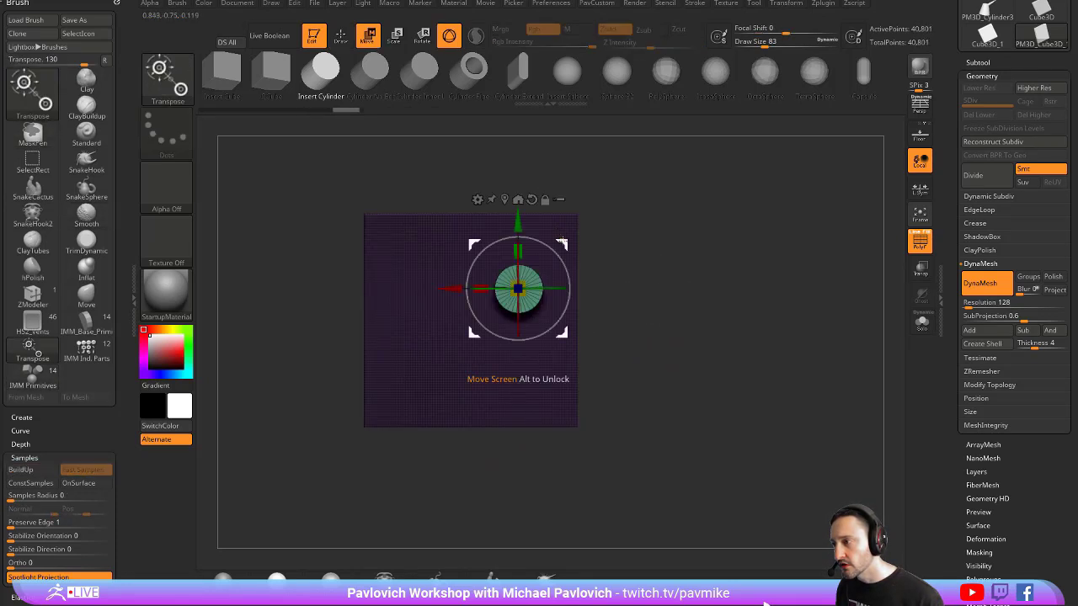